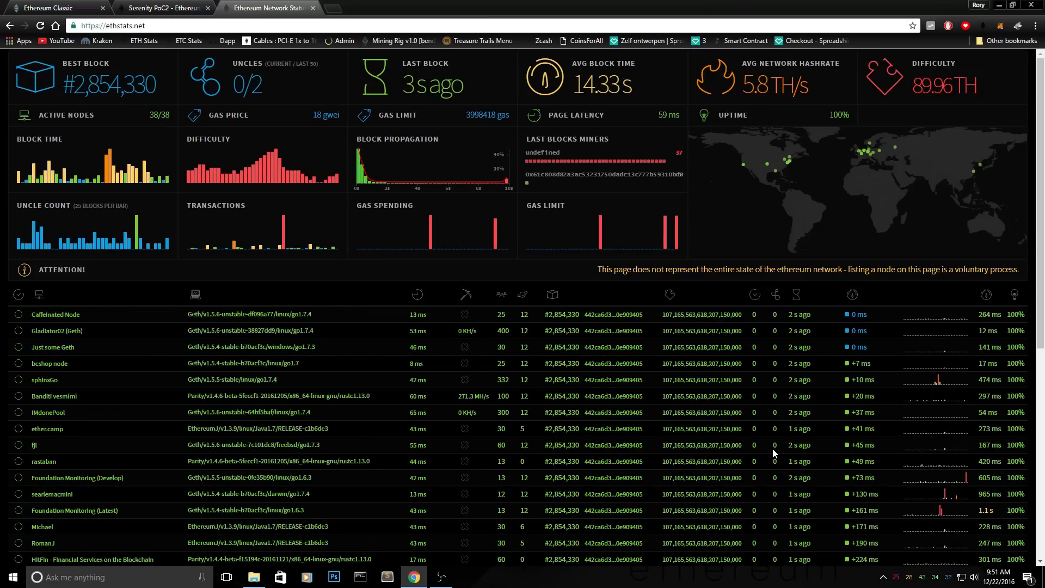
- Scroll the Ethstats dashboard, then switch to the Ethereum Classic website's community page
{"action": "scroll", "scroll_direction": "down", "scroll_amount": 3}
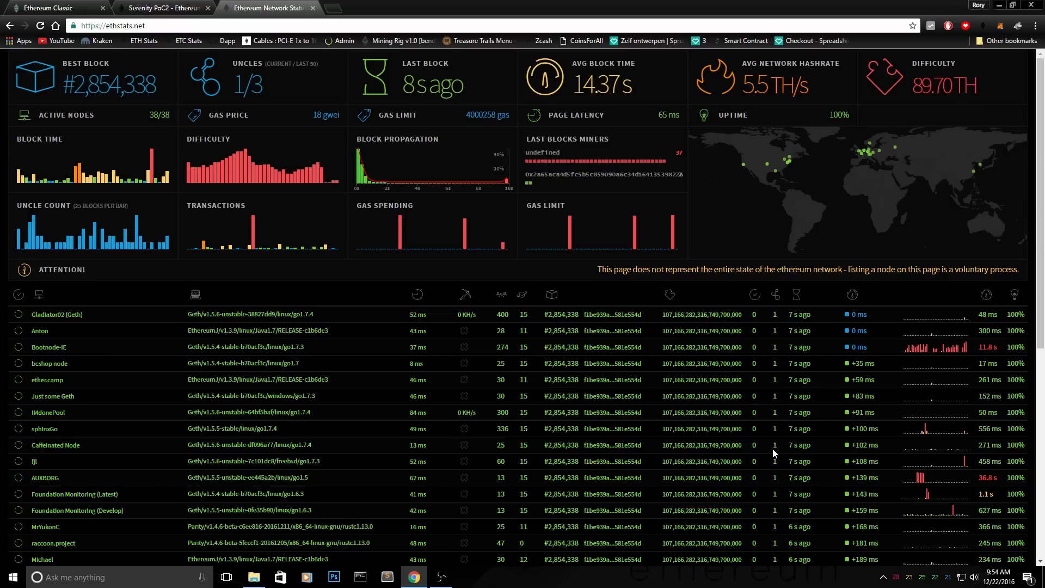
{"action": "left_click", "coordinate": [56, 7]}
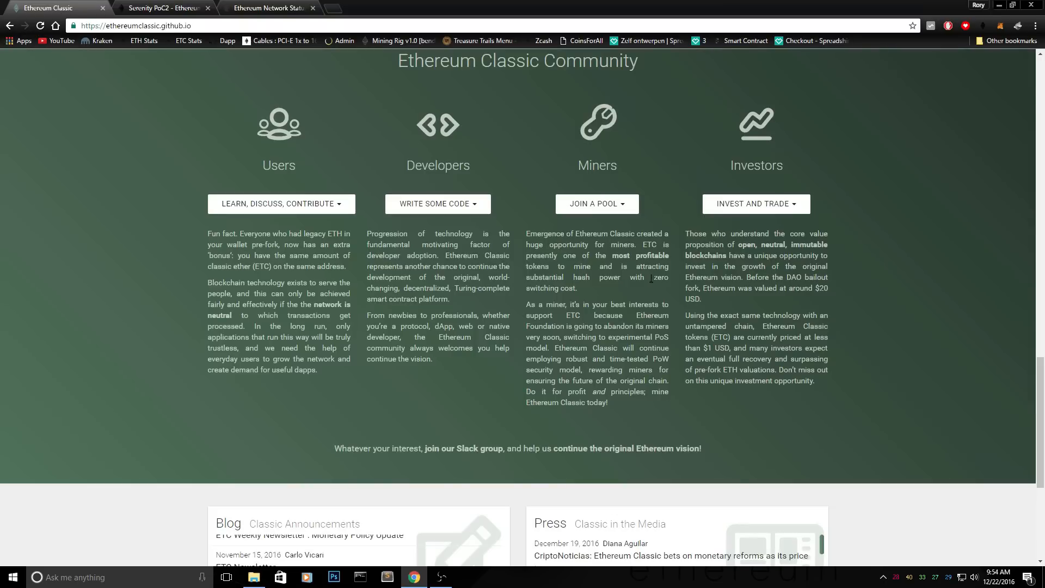
{"action": "mouse_move", "coordinate": [624, 287]}
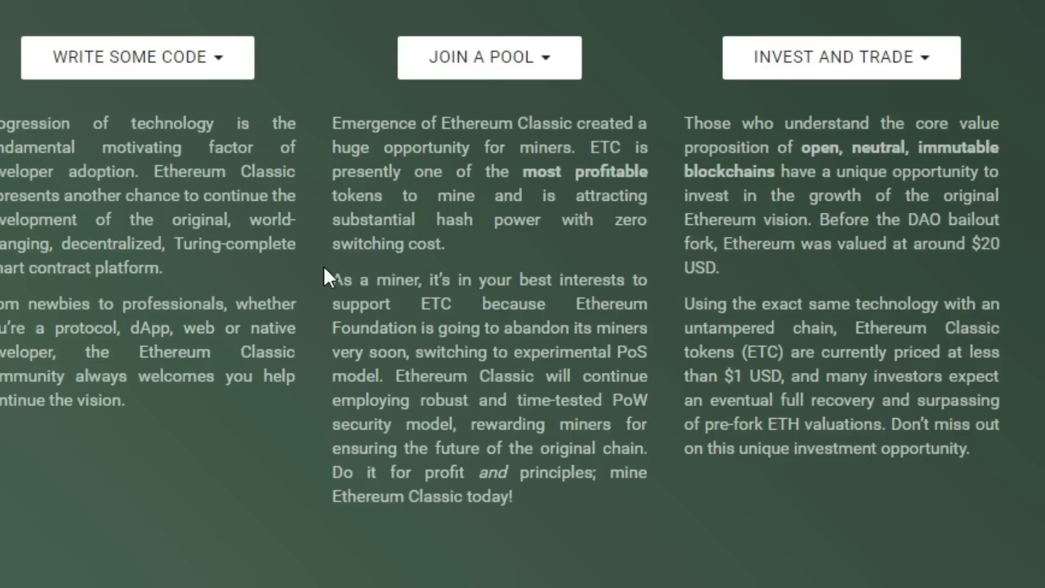
{"action": "mouse_move", "coordinate": [336, 274]}
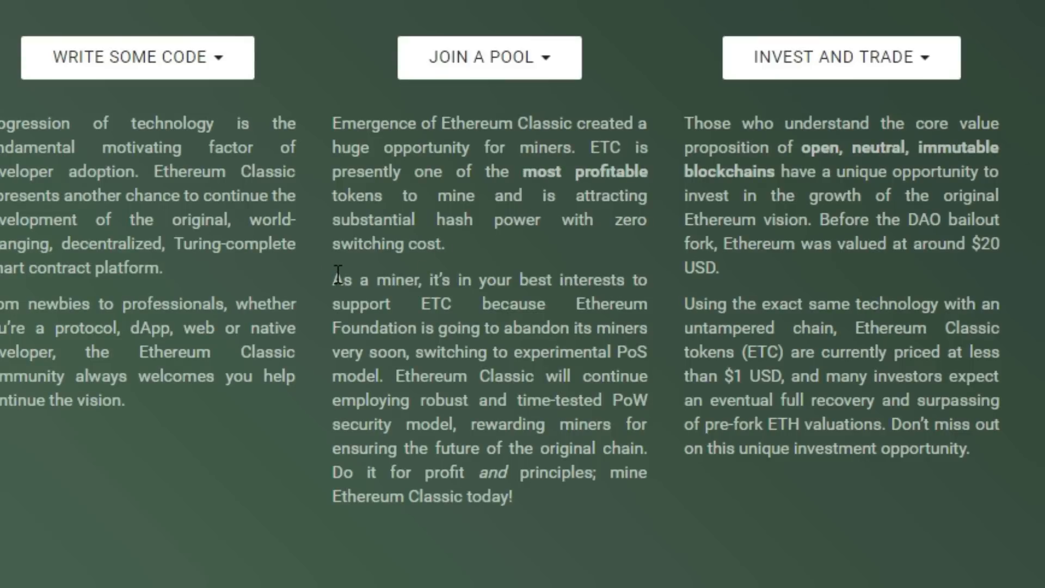
{"action": "mouse_move", "coordinate": [365, 276]}
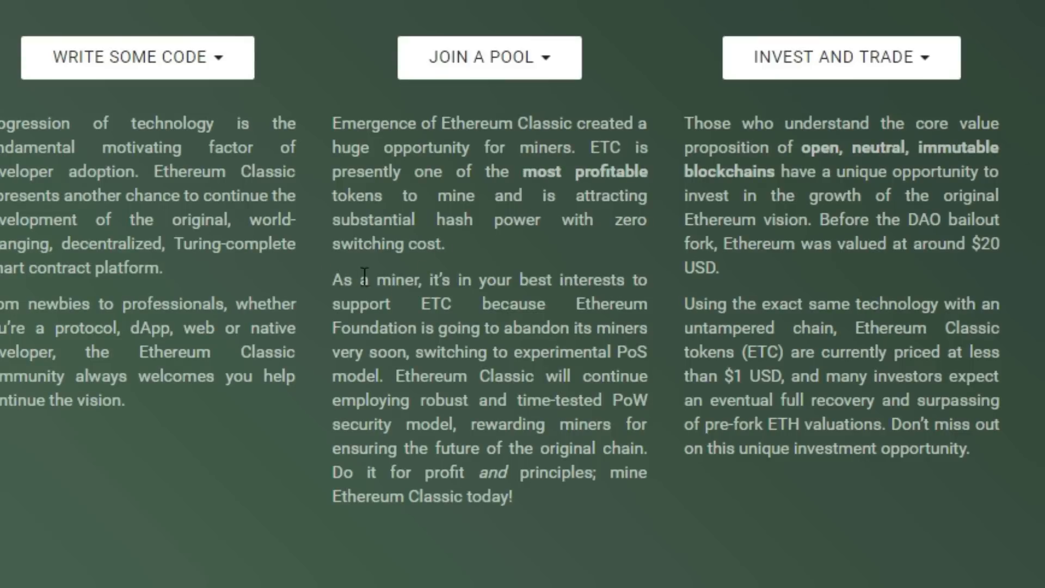
{"action": "mouse_move", "coordinate": [483, 320]}
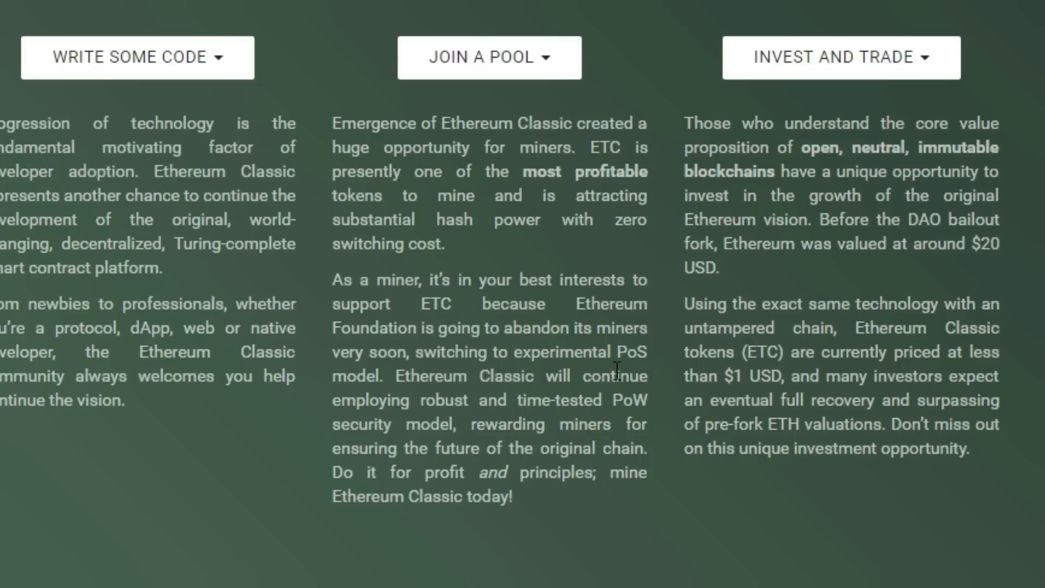
{"action": "mouse_move", "coordinate": [553, 400]}
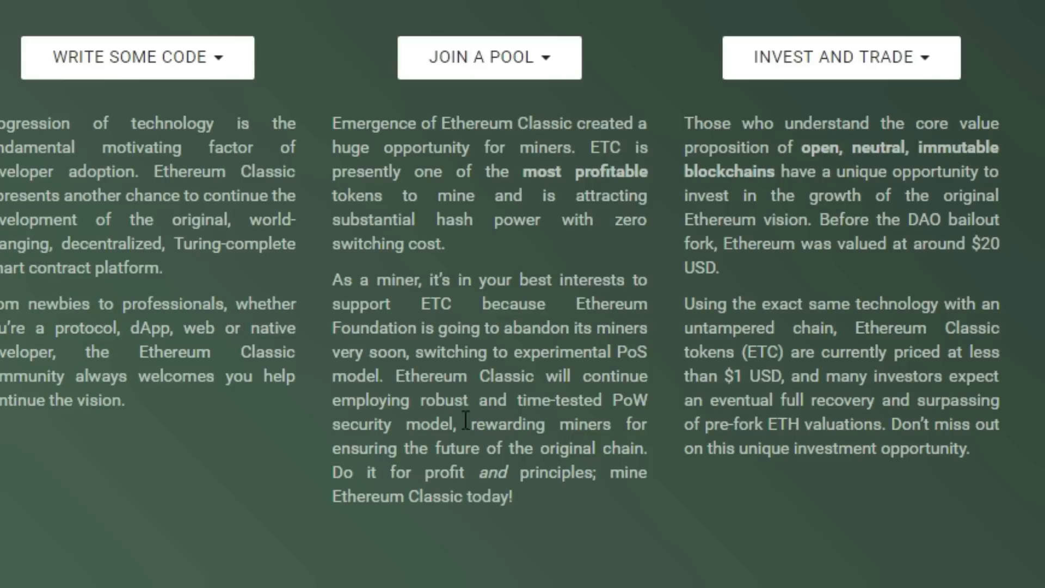
{"action": "mouse_move", "coordinate": [423, 443]}
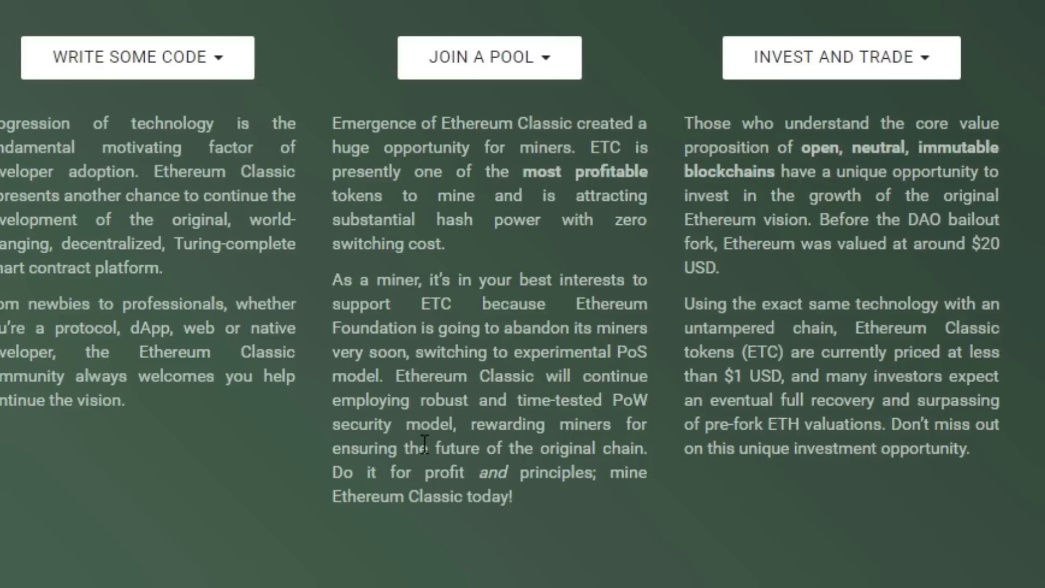
{"action": "mouse_move", "coordinate": [636, 458]}
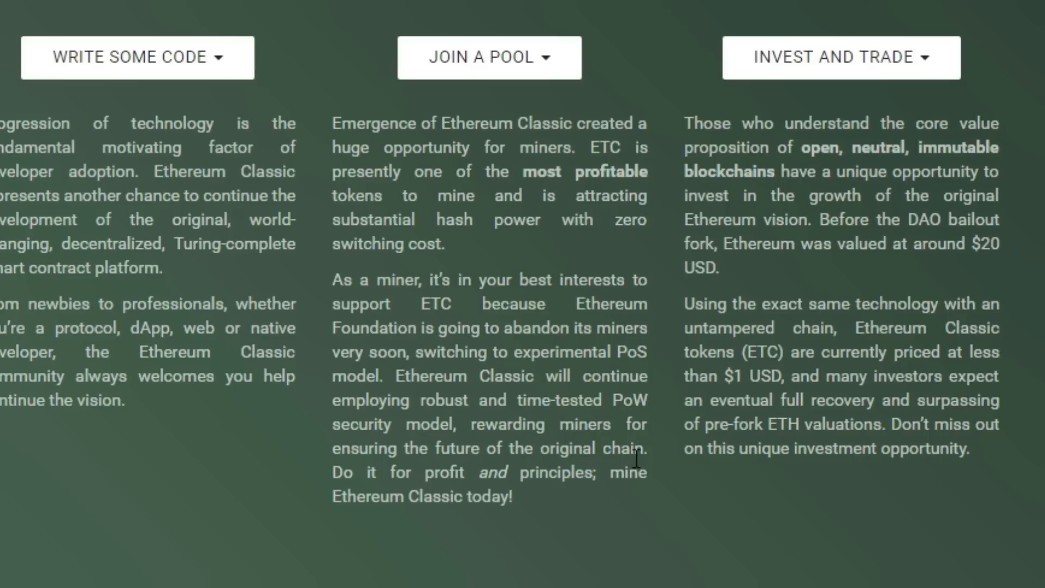